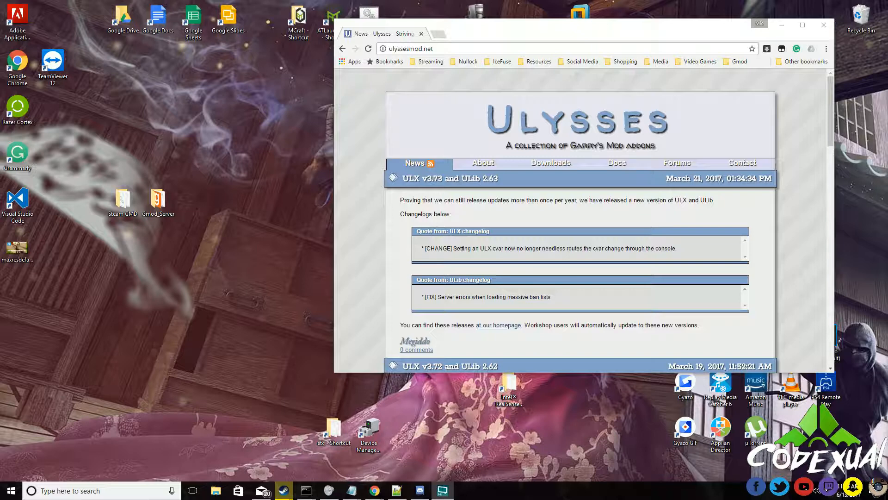
mouse_move(239, 242)
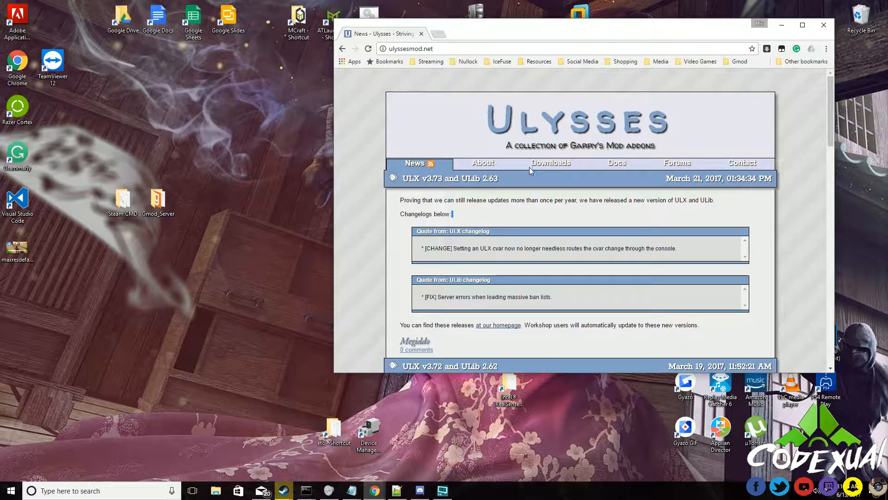
- Download ulib-v2_63.zip and ulx-v3_73.zip from the ulyssesmod.net Downloads tab
left_click(549, 162)
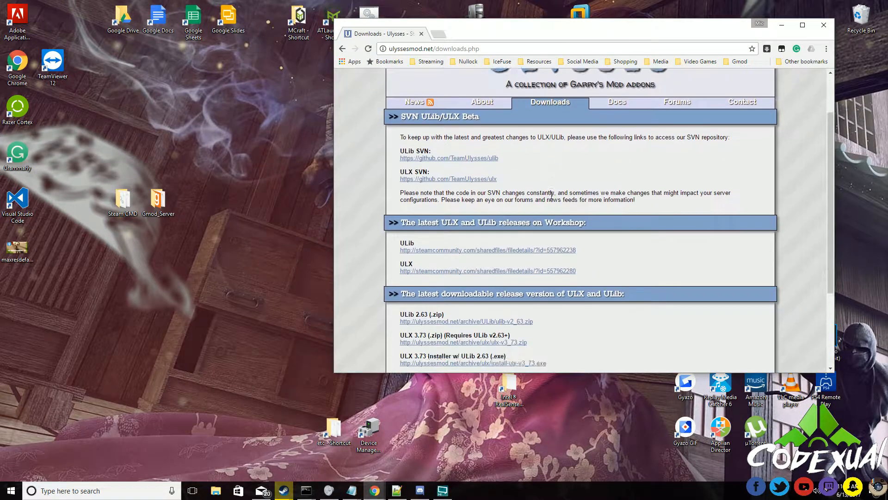
scroll("down", 3)
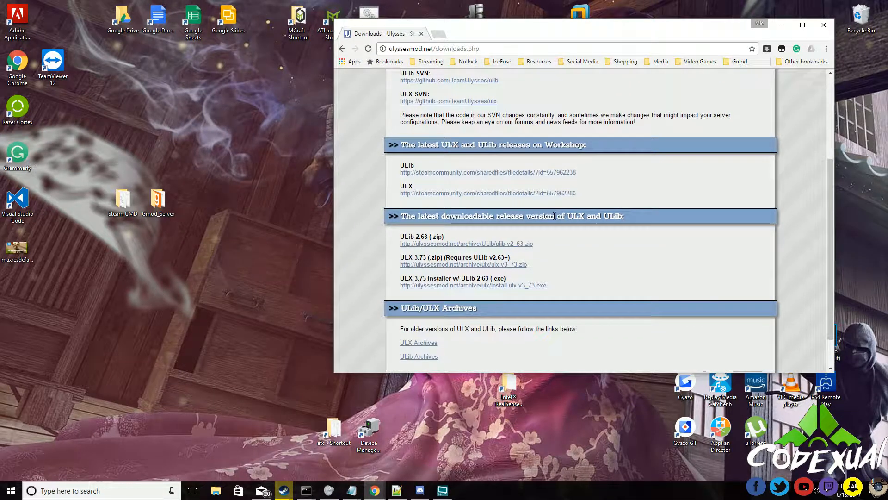
left_click(465, 243)
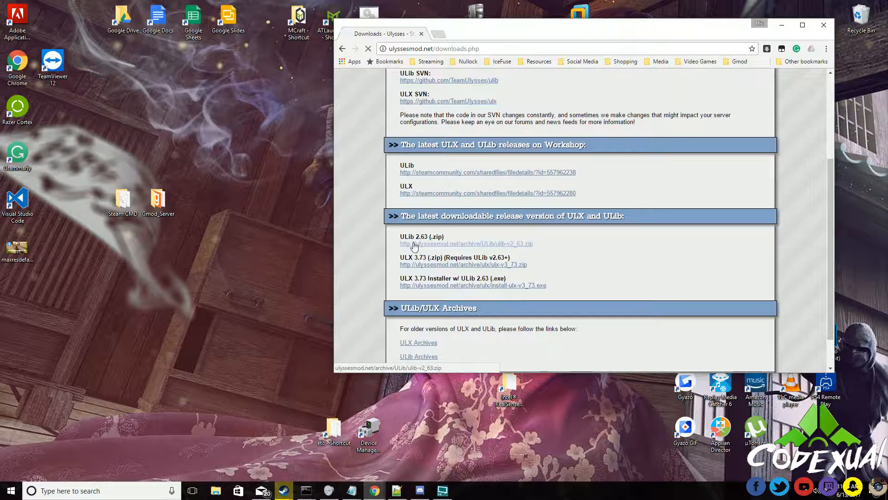
left_click(465, 243)
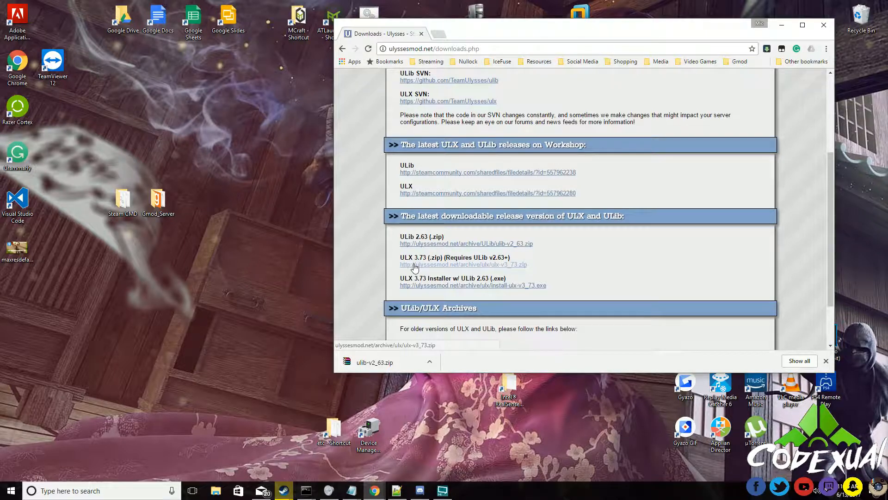
left_click(463, 264)
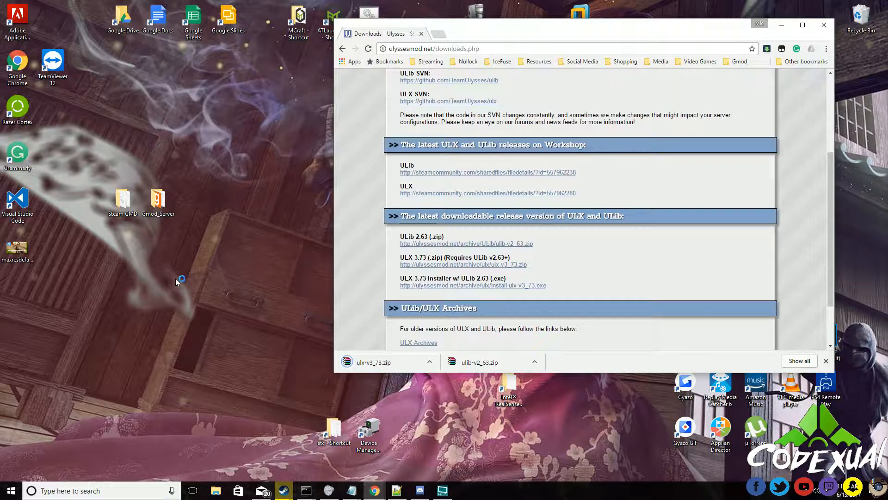
left_click(158, 201)
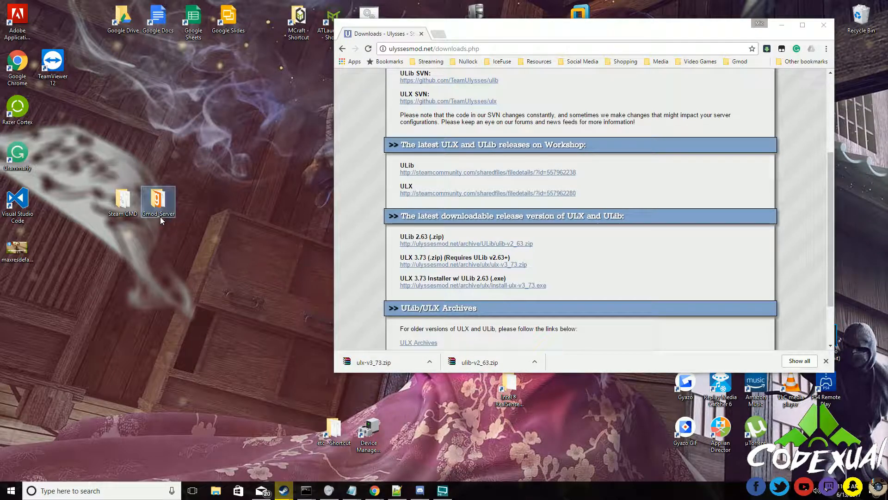
- Create a ULX folder in Gmod_Server\garrysmod\addons and select all files in ulx-v3_73.zip
double_click(158, 200)
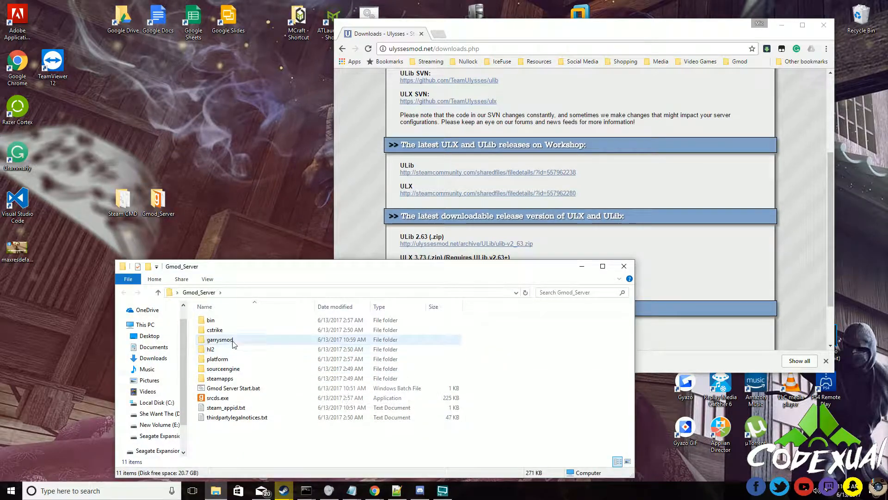
double_click(219, 339)
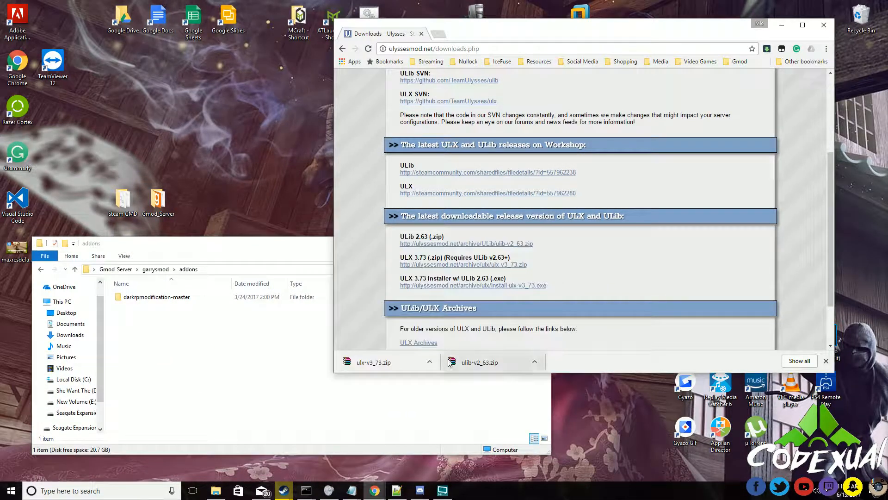
left_click(373, 362)
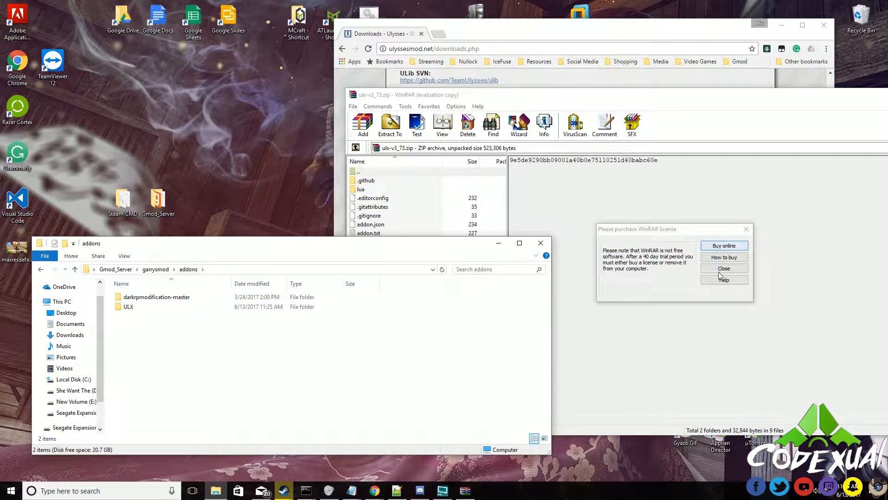
double_click(128, 307)
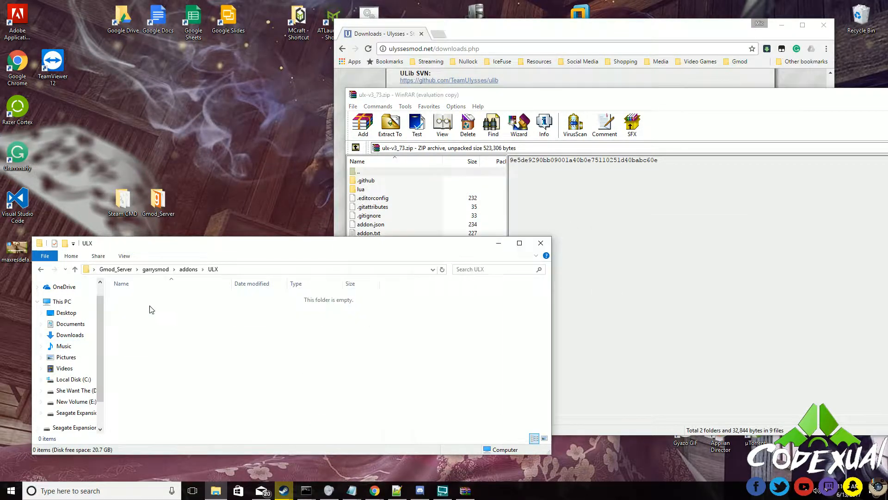
key("ctrl+a")
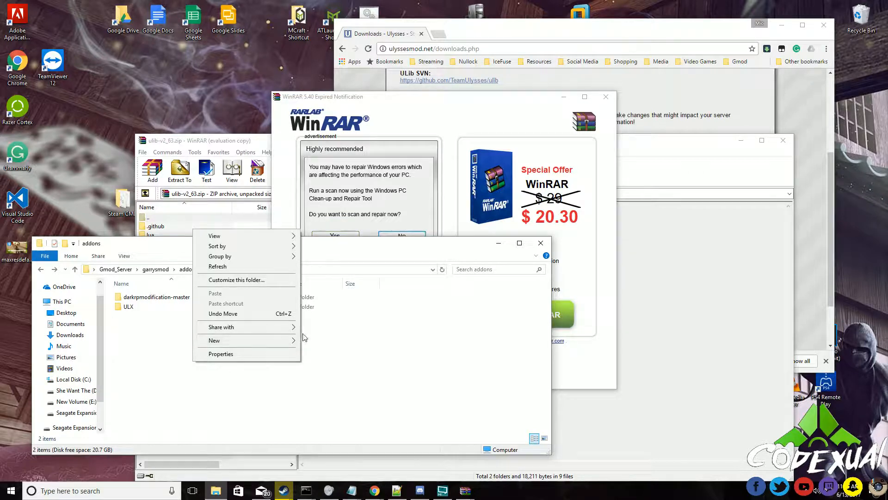
- Create a ULIB folder in addons and extract all of ulib-v2_63.zip into it
left_click(213, 339)
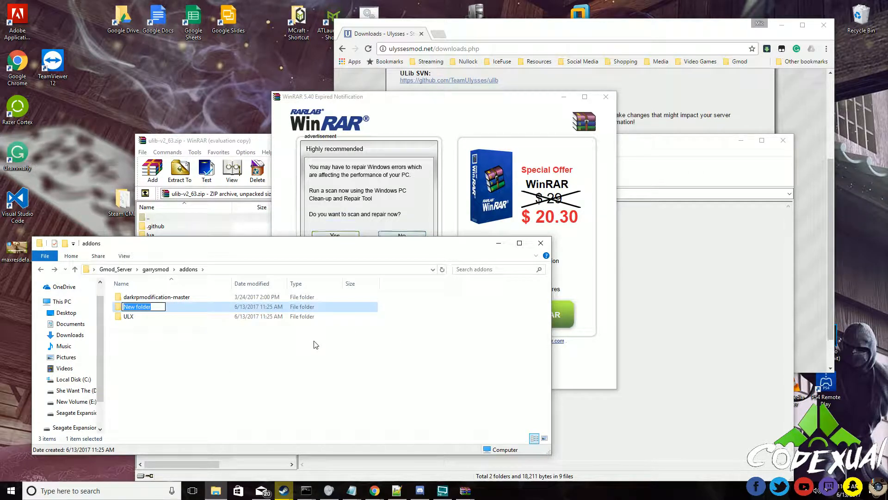
type("ULIB")
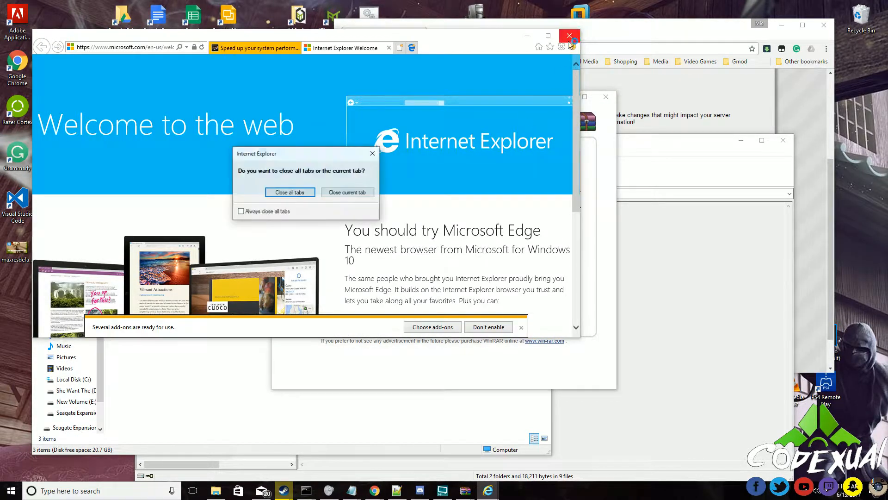
left_click(347, 192)
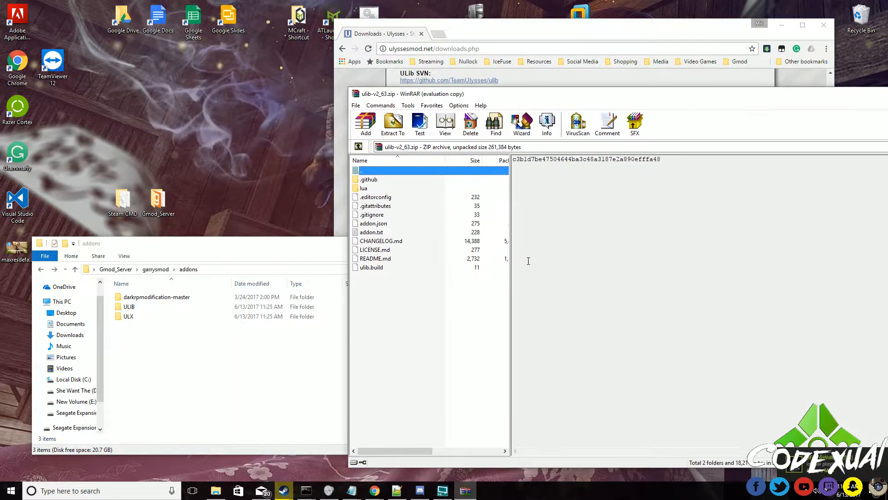
key("ctrl+a")
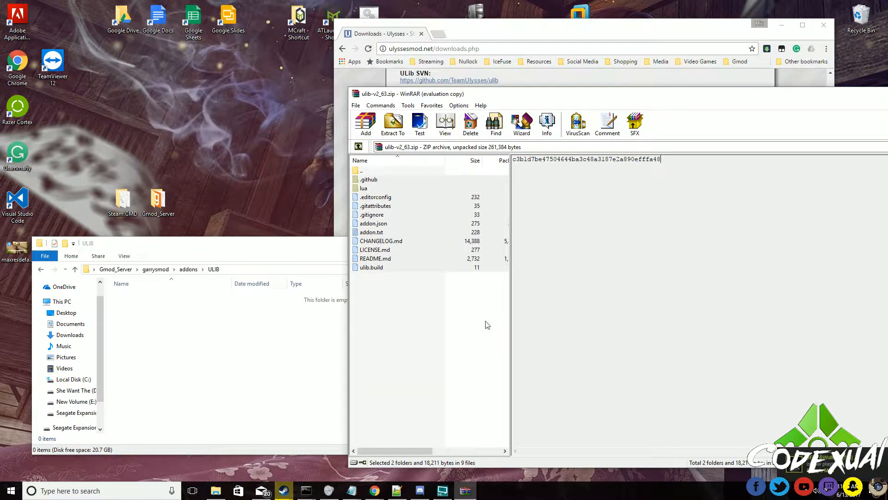
left_click(365, 188)
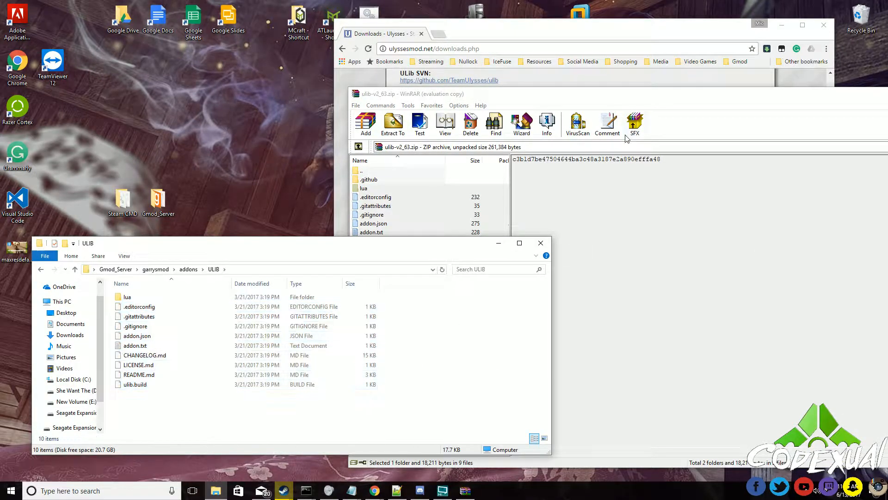
scroll("down", 3)
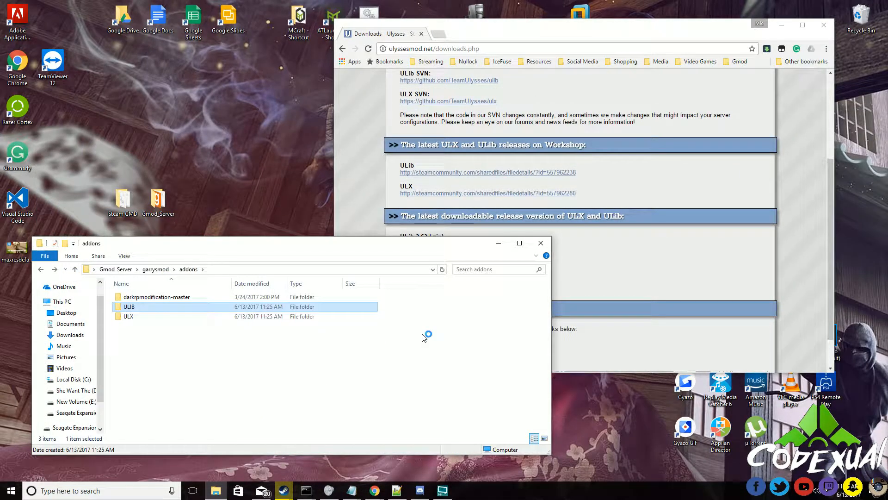
- Launch the server from Gmod Server Start.bat in the Gmod_Server folder
left_click(155, 268)
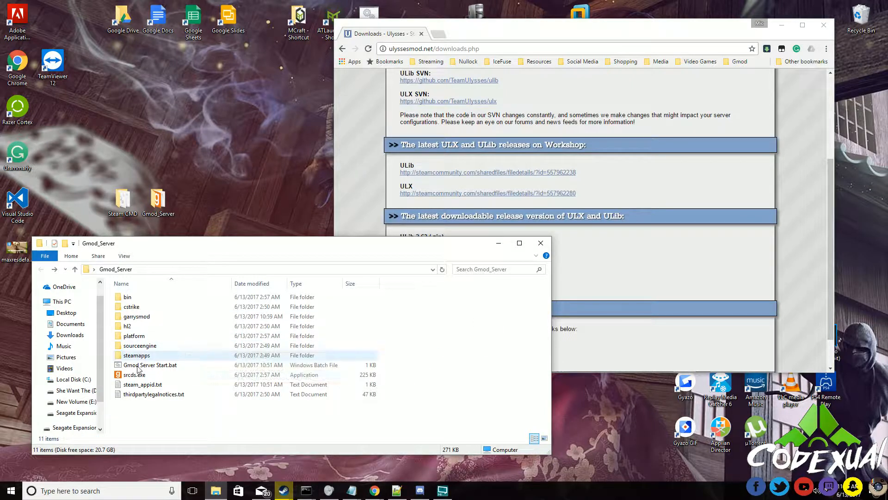
double_click(151, 364)
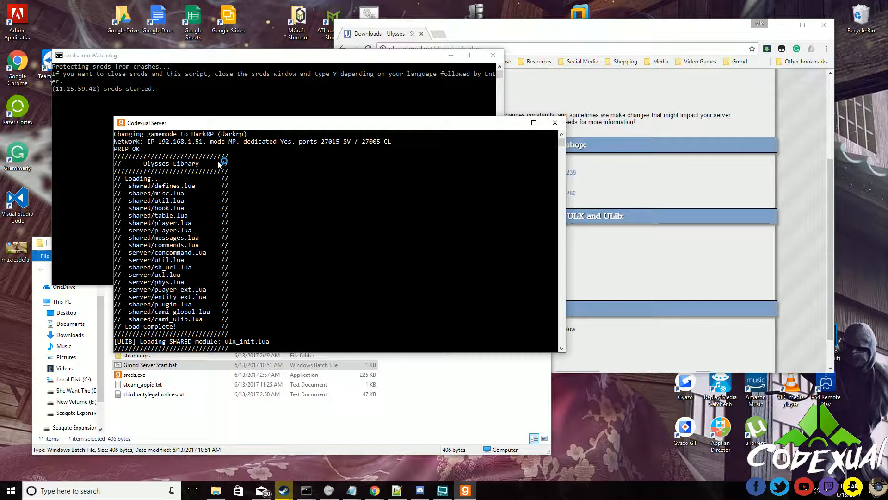
mouse_move(140, 181)
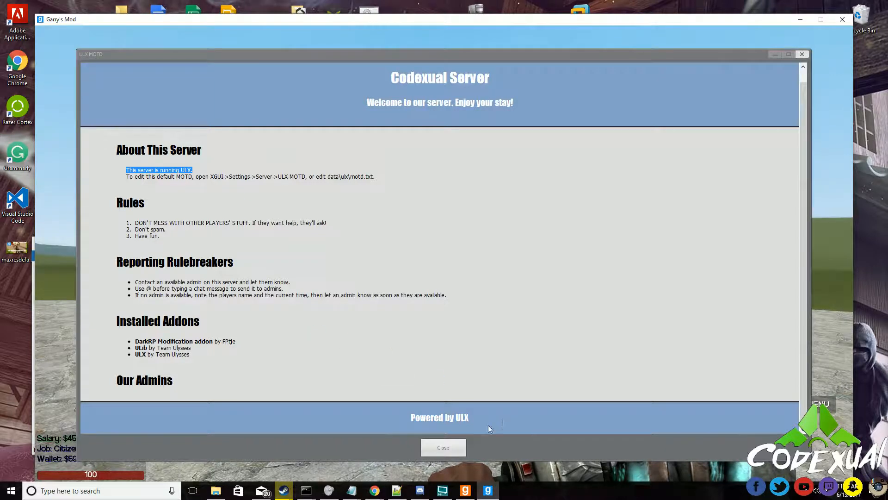
- Close the ULX MOTD welcome window after joining the server
left_click(444, 447)
type("!menu")
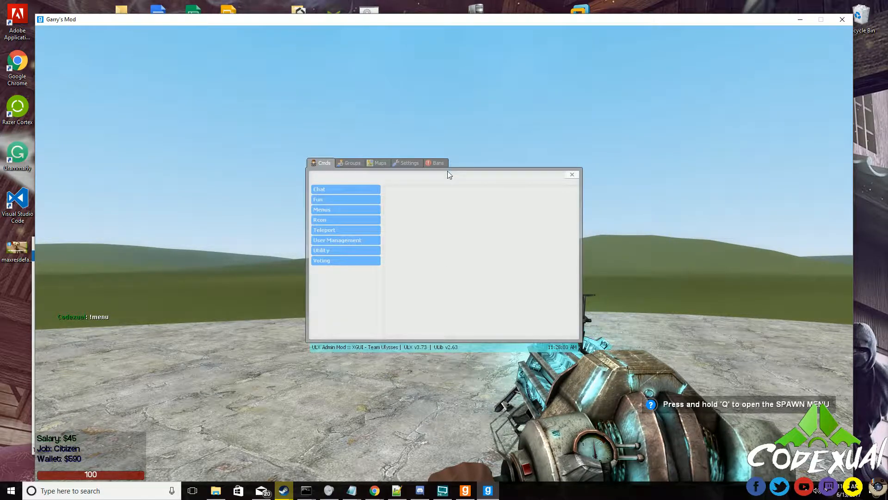
mouse_move(336, 198)
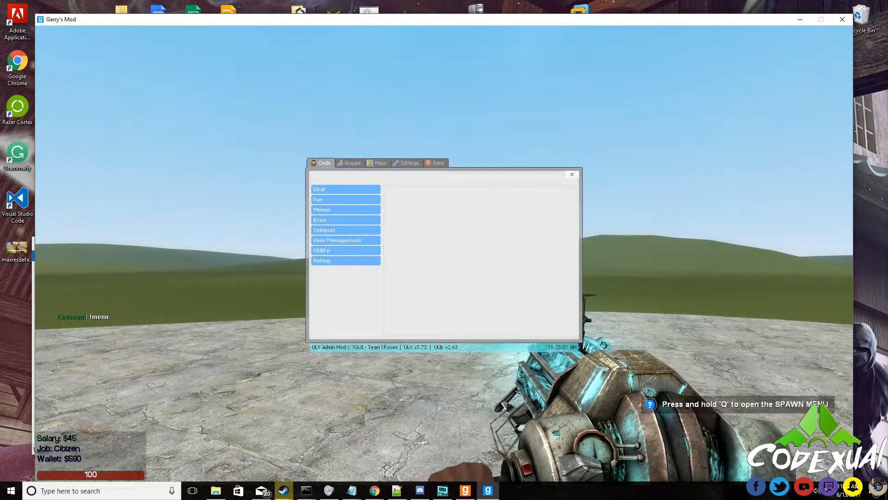
- Run 'ulx adduser Codexual superadmin' in the server console and return to the game
left_click(572, 174)
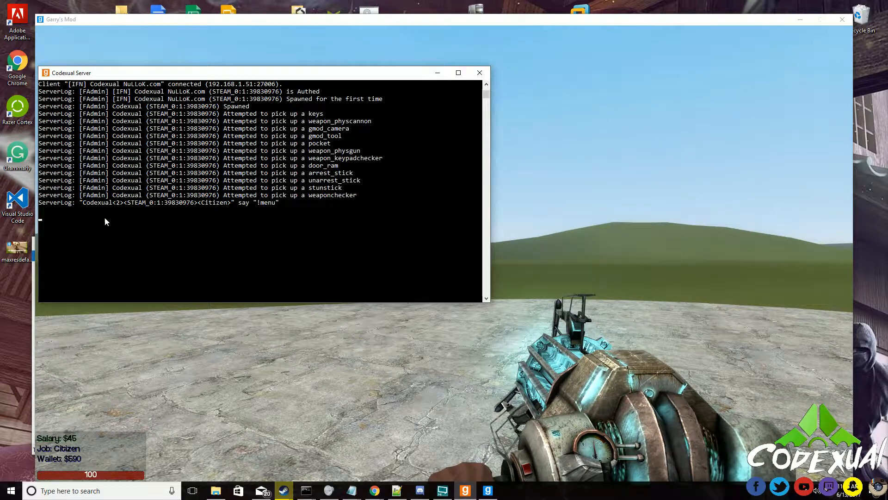
type("ulx")
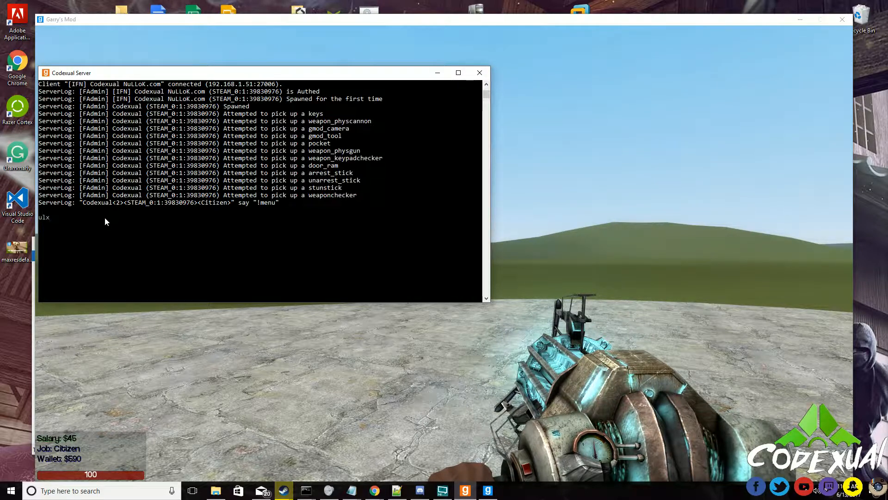
type("adduser")
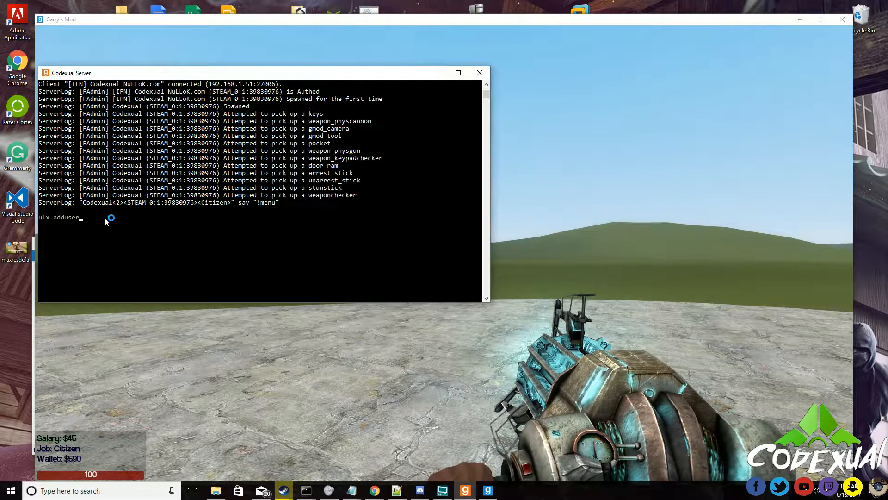
type("Codexual superadmin")
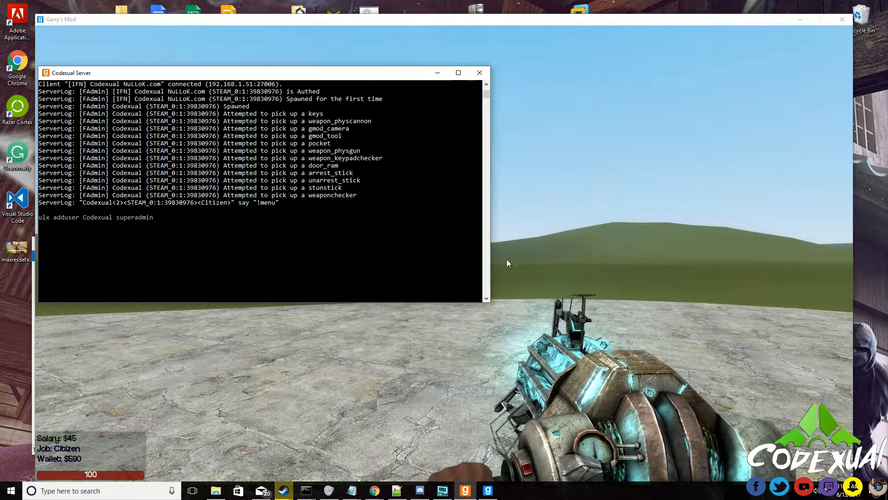
left_click(480, 72)
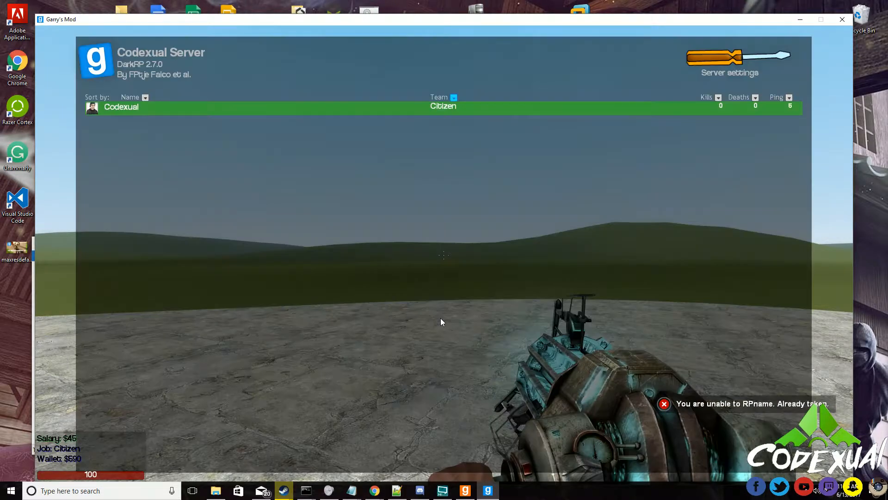
- Hide the scoreboard and send !menu in chat to reopen the XGUI admin menu
key("tab")
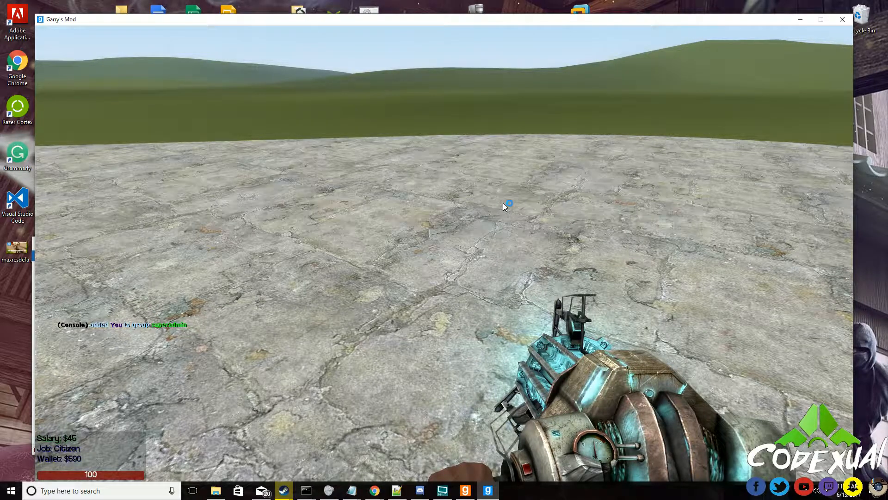
key("y")
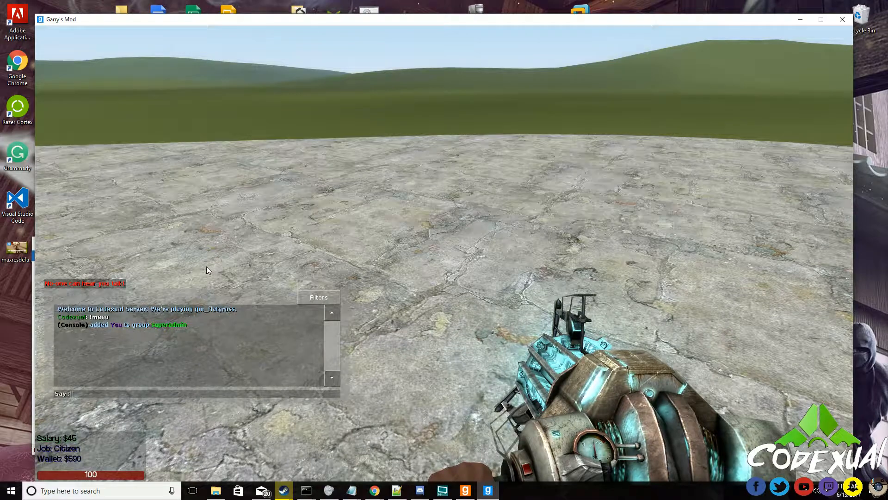
type("!menu")
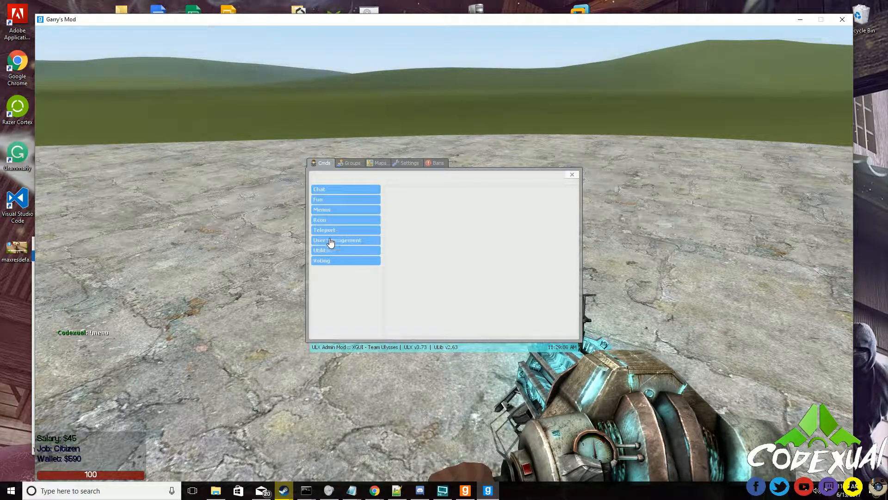
- Show the superadmin group in XGUI's Groups view and select Codexual in its member list
left_click(317, 199)
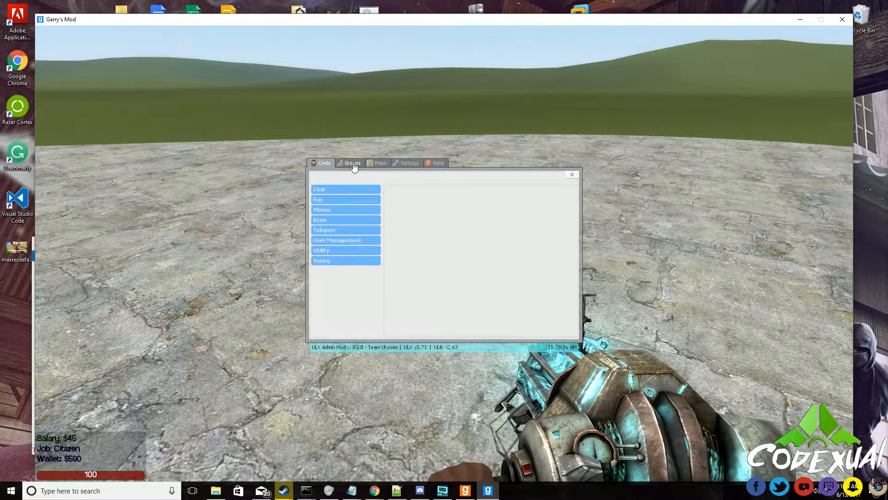
left_click(352, 163)
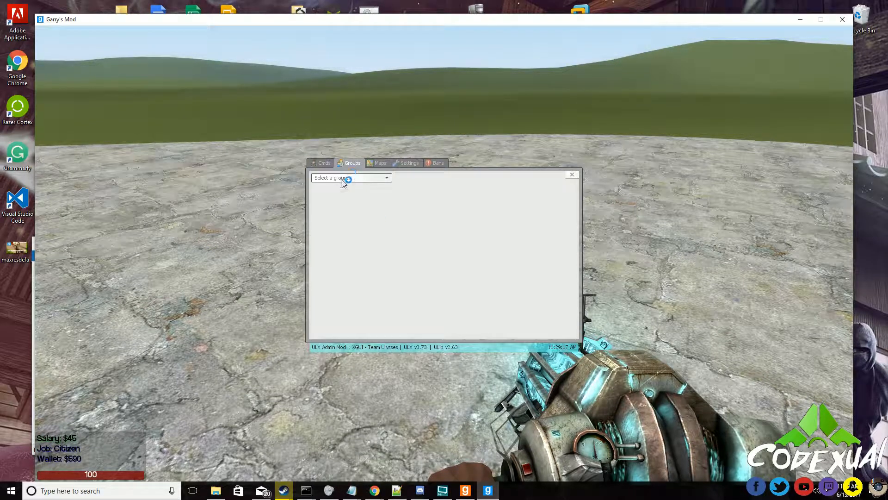
left_click(350, 177)
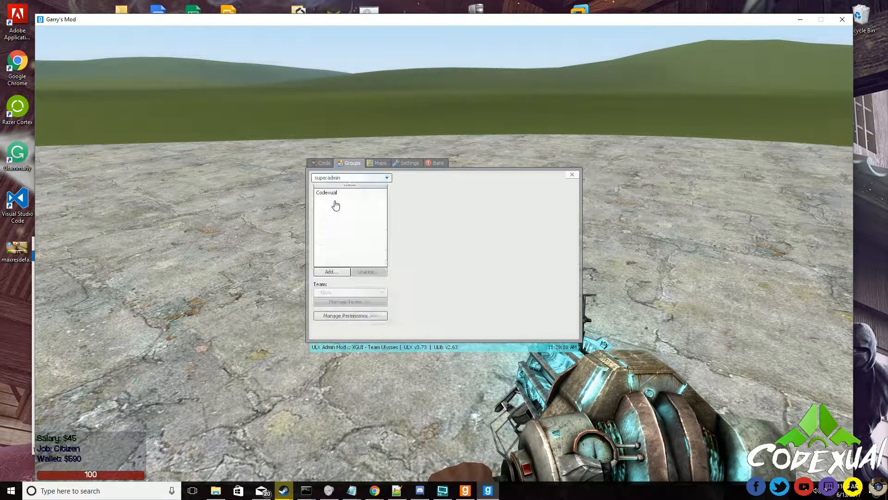
left_click(327, 206)
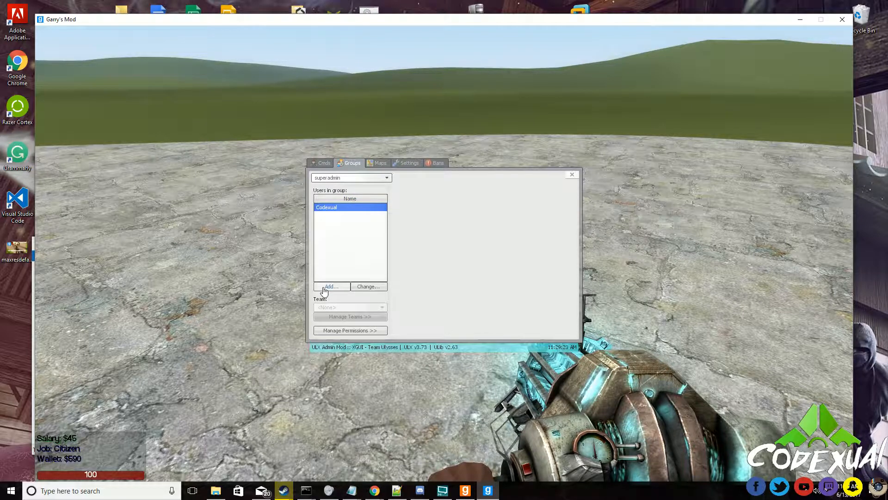
- Review the add-user options, view the Settings tab, and close the admin menu
left_click(330, 286)
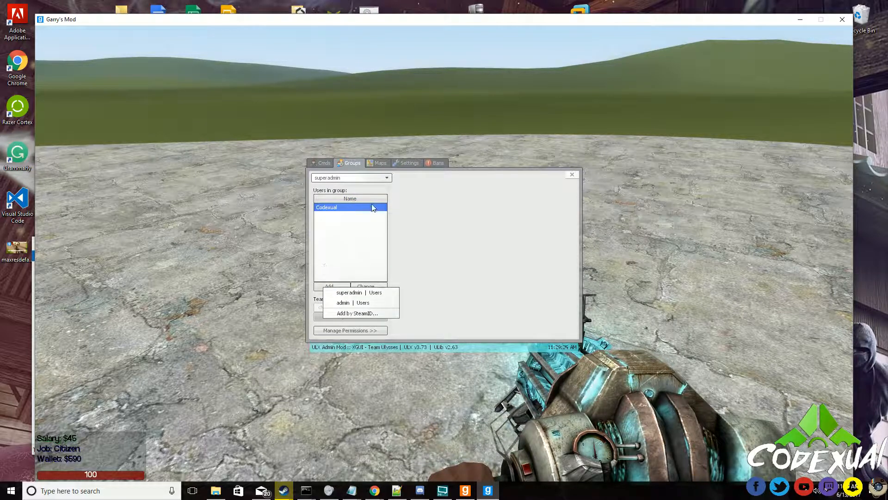
left_click(350, 177)
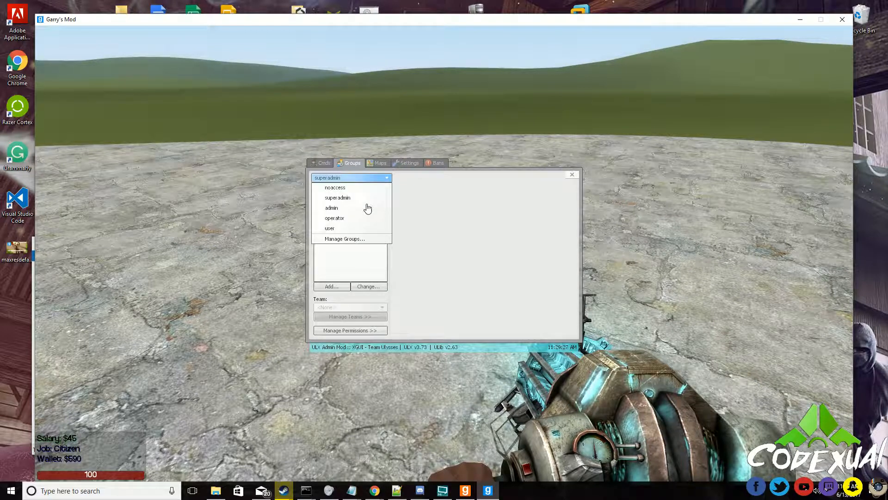
left_click(337, 197)
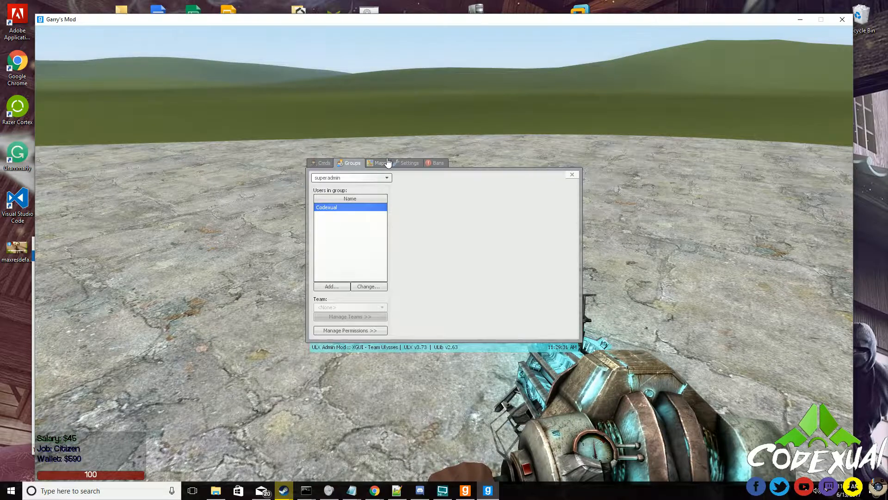
left_click(408, 163)
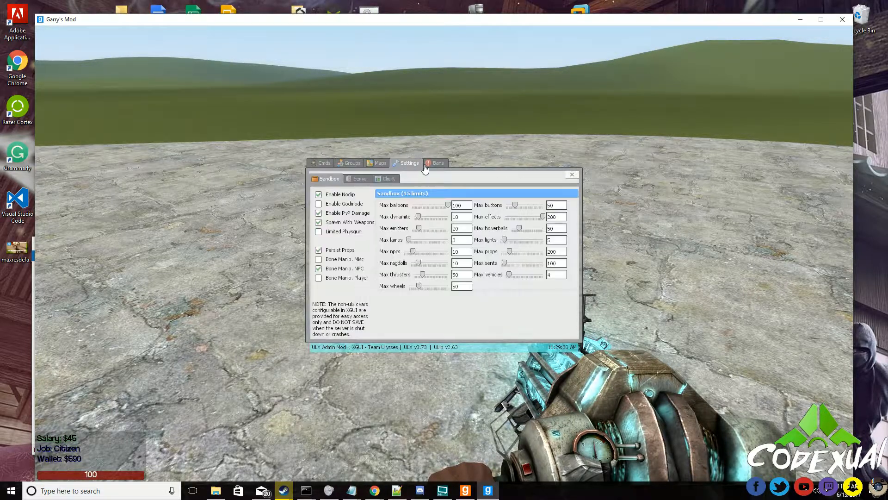
left_click(436, 163)
type("!noclip")
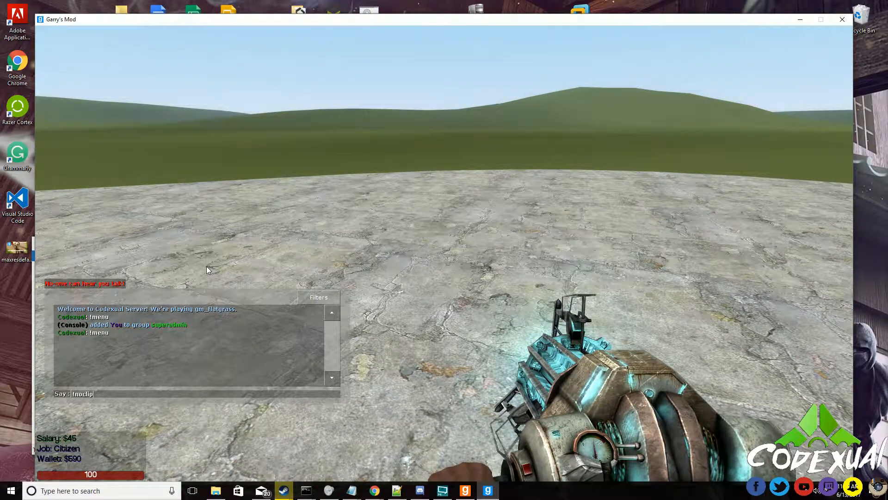
- Send !noclip in chat to float the player above the map
key("enter")
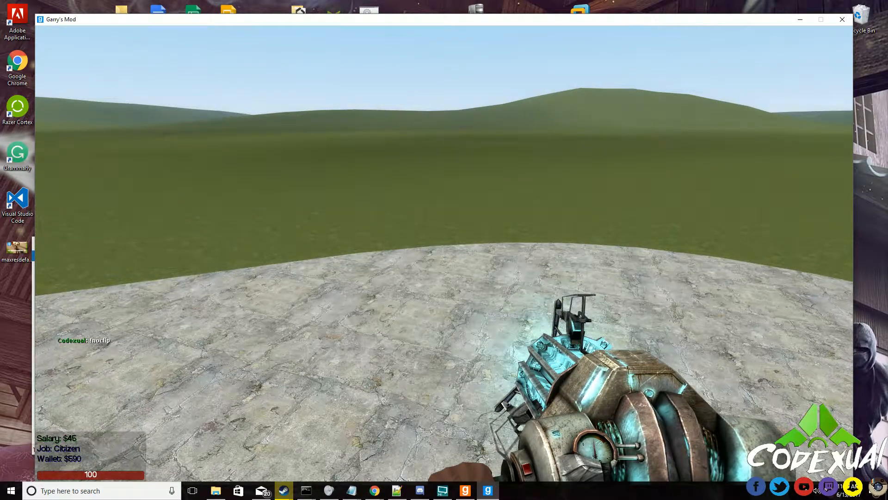